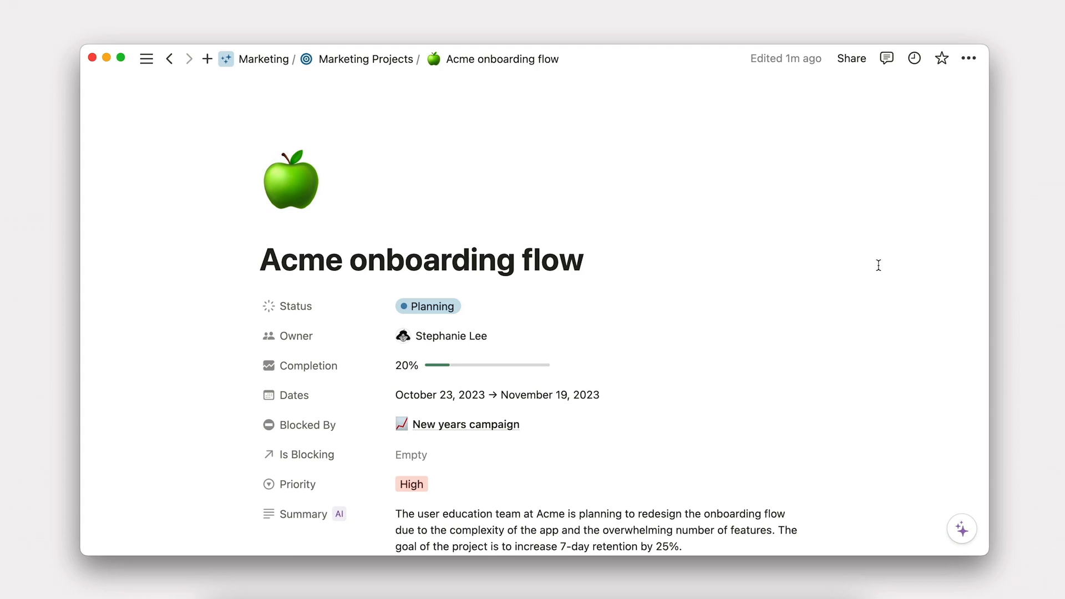
- Switch the Project tasks view to a Timeline layout and add an Assignee filter
scroll(down, 3)
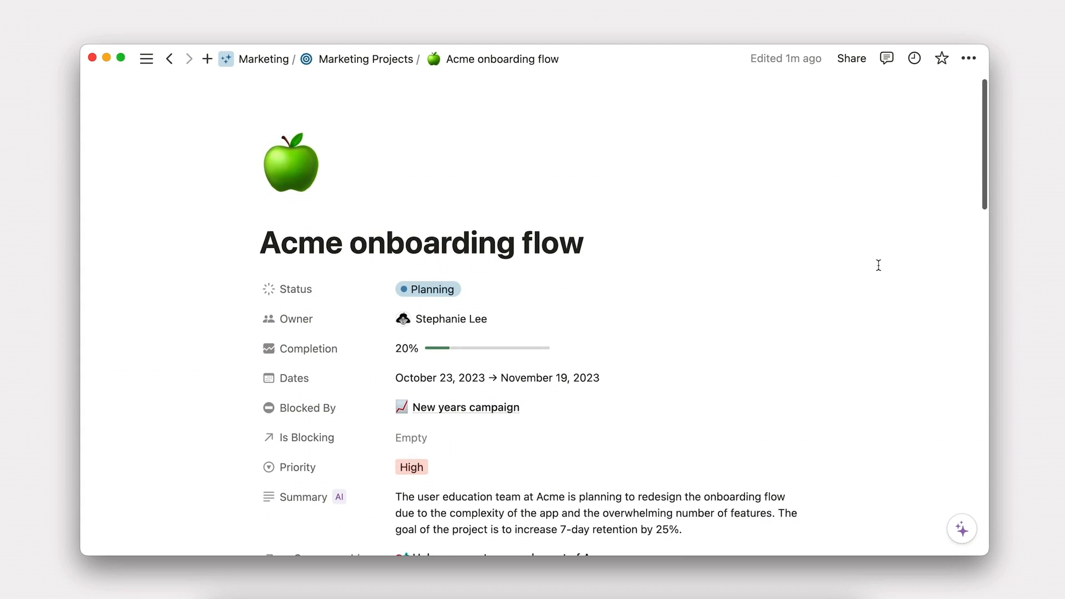
scroll(down, 3)
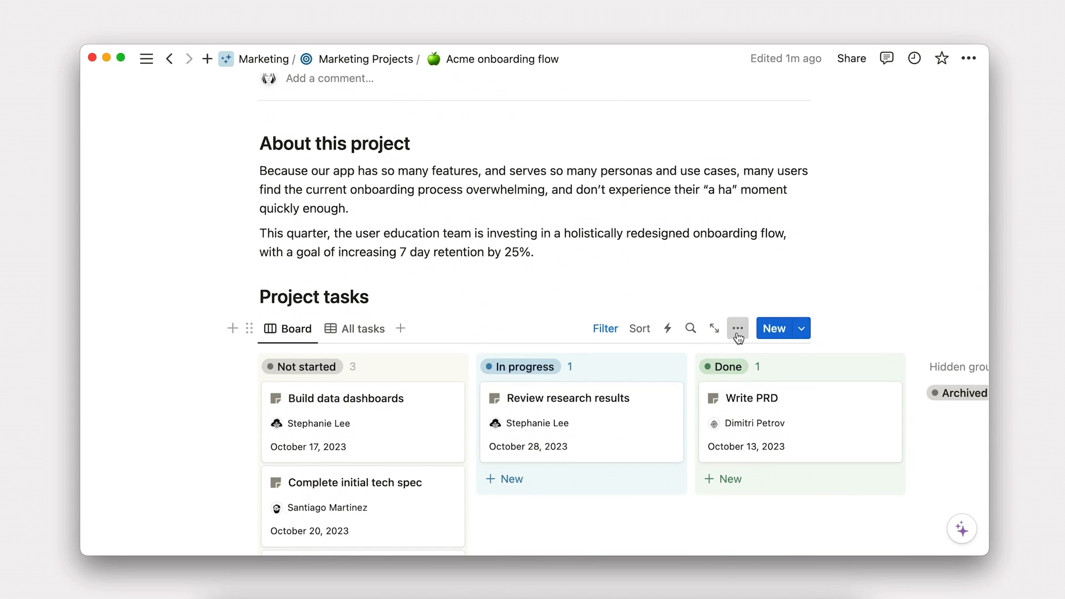
click(737, 328)
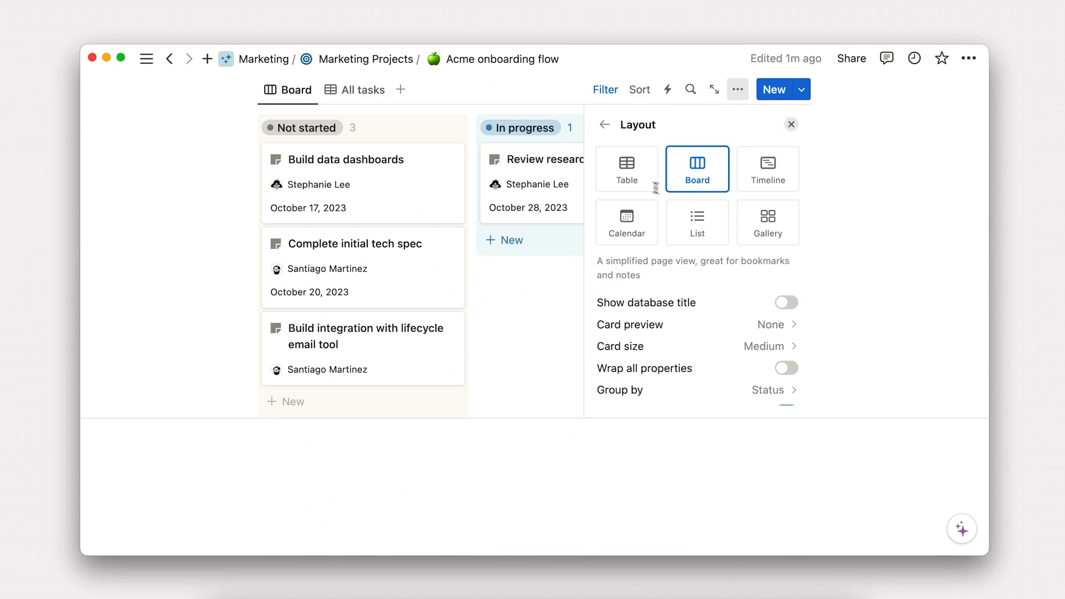
click(697, 222)
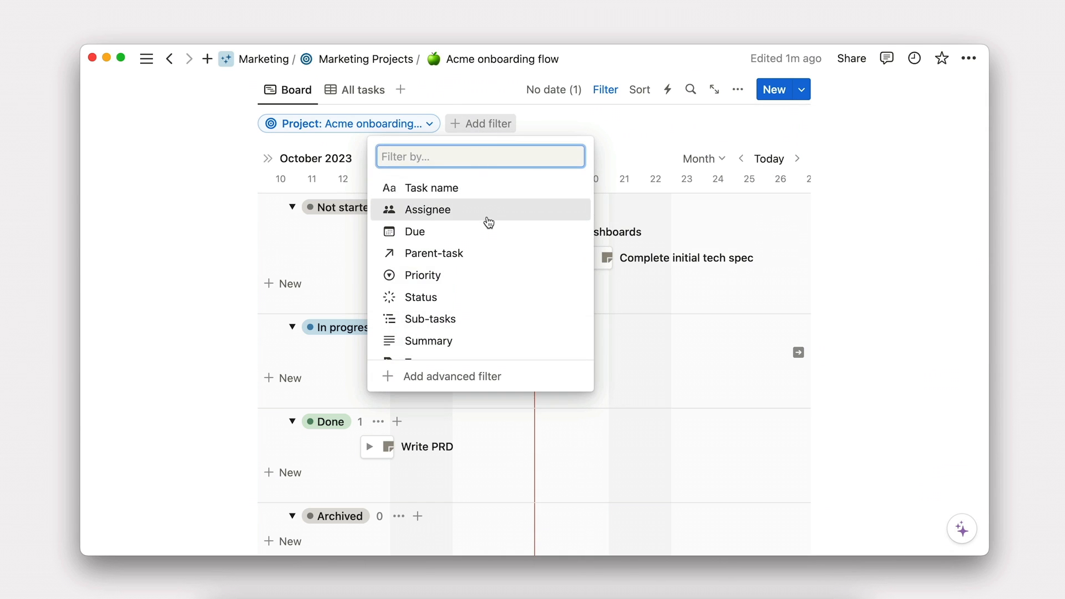
click(427, 210)
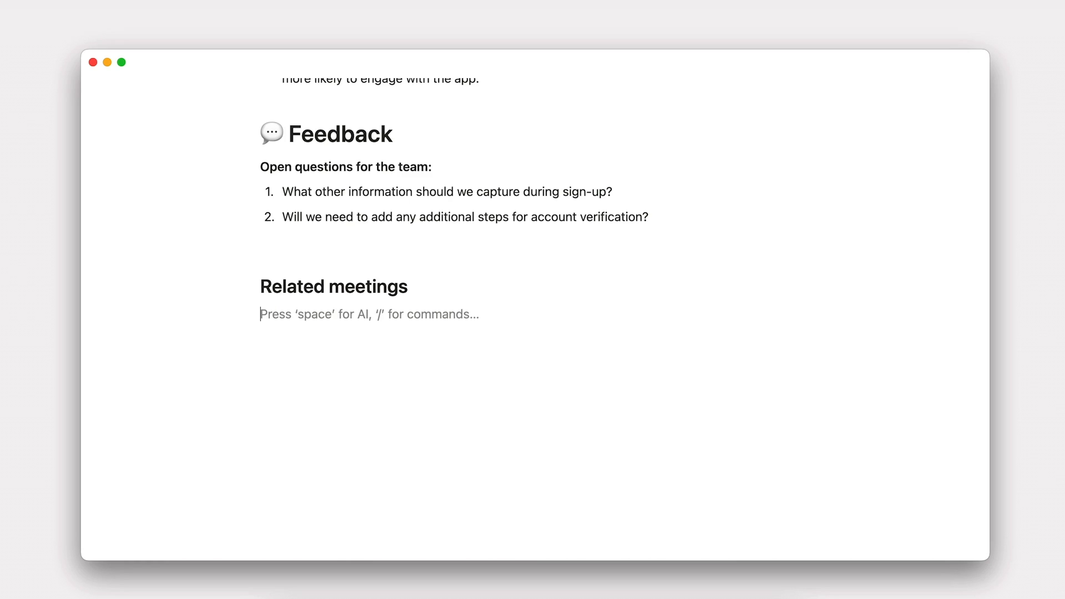
- Insert a database under Related meetings via /database, then go to the Marketing OS page
text(/)
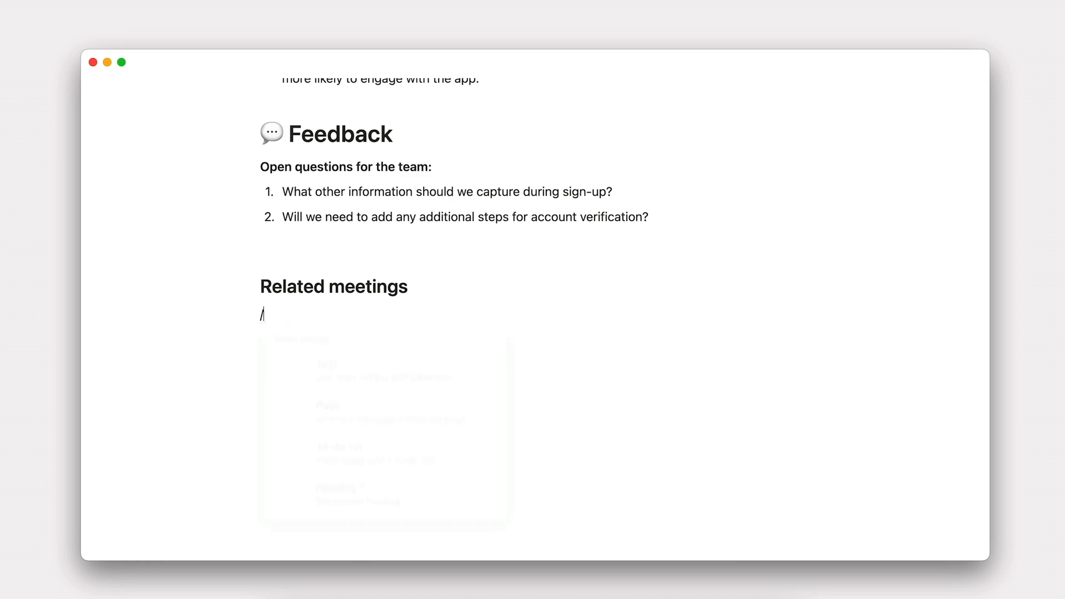
text(database)
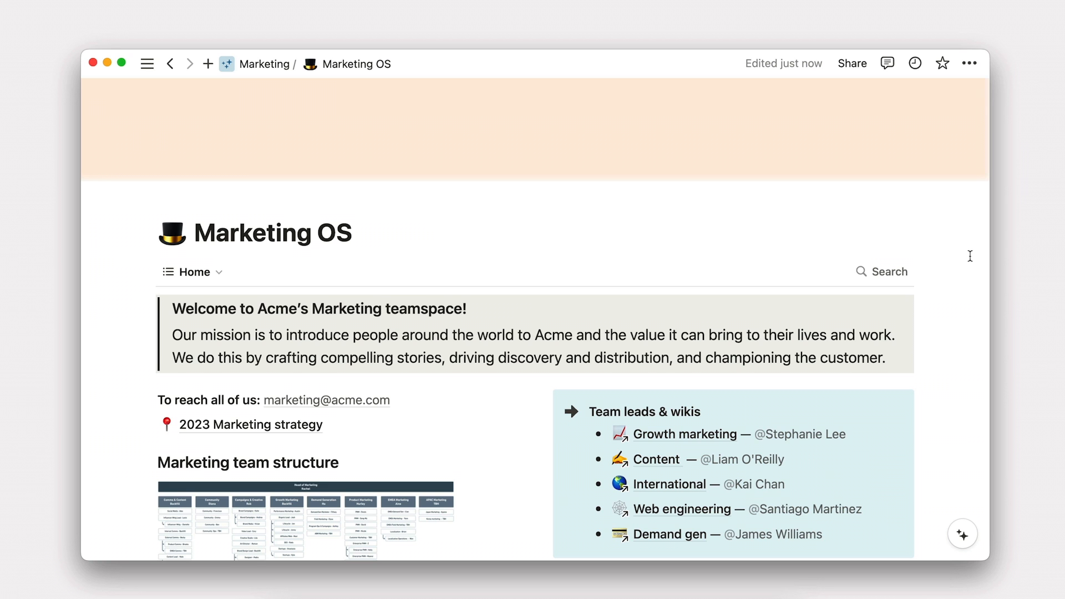
- Insert a Meeting Notes list via /list with a Team: Marketing filter saved for everyone
scroll(down, 3)
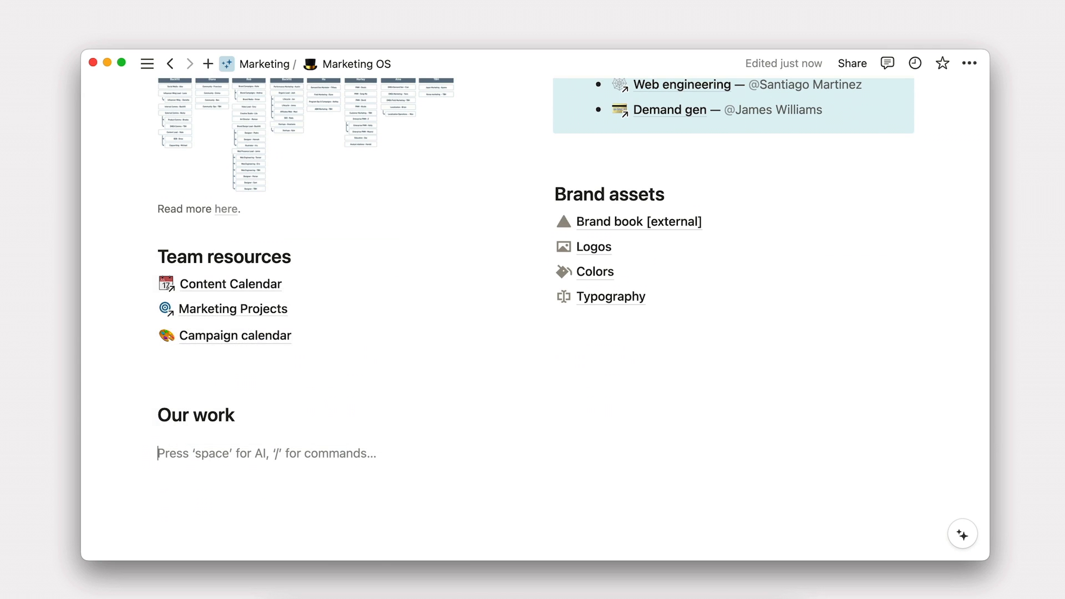
text(/list)
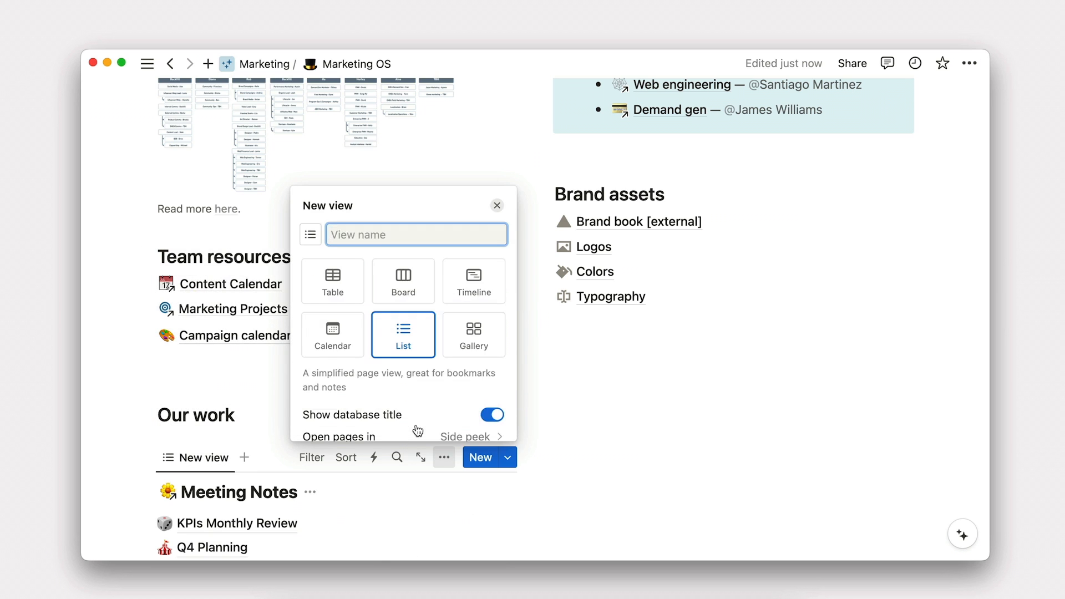
click(311, 456)
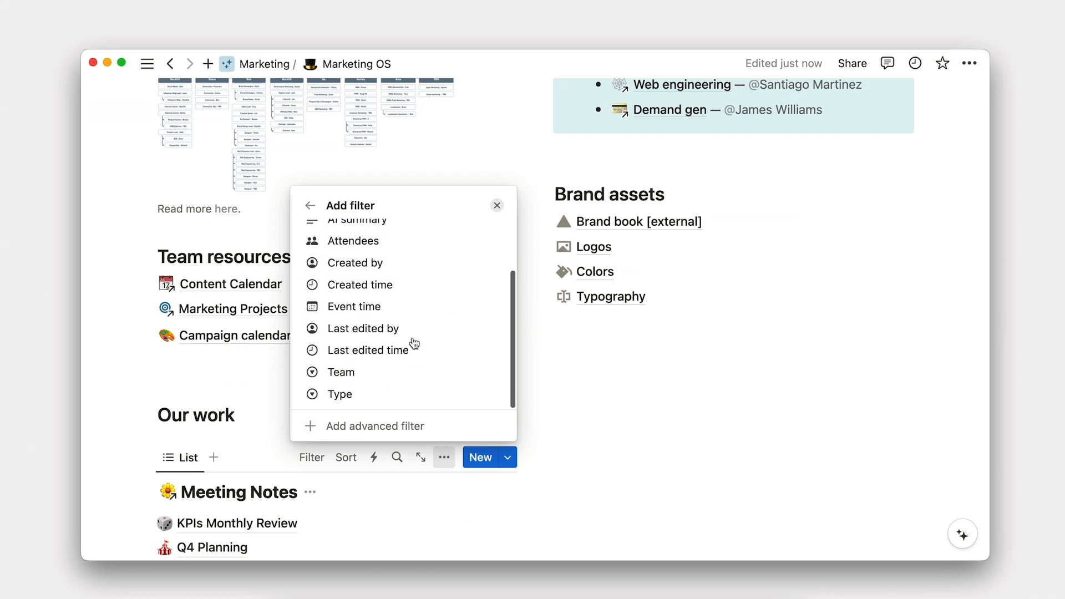
click(341, 372)
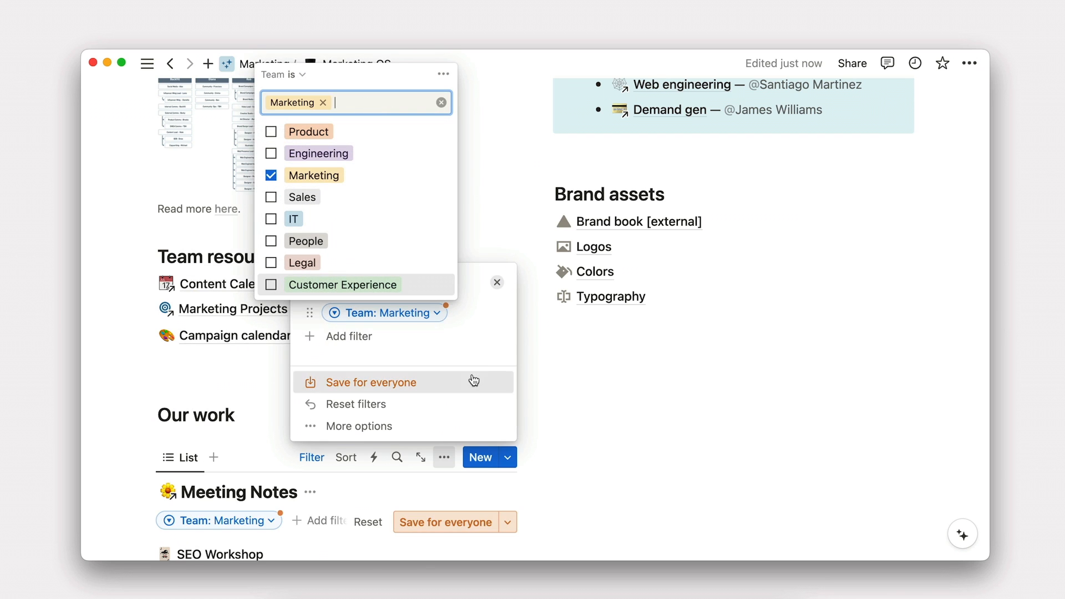
click(371, 382)
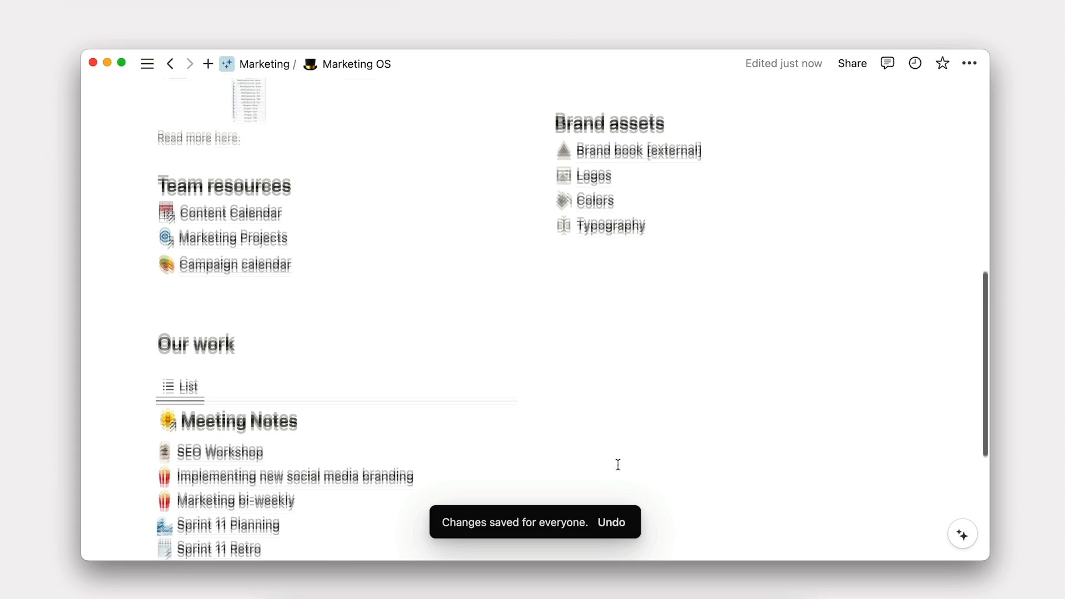
- Insert a Docs list via /list in a column beside Meeting Notes, filtered to Team: Marketing
scroll(down, 3)
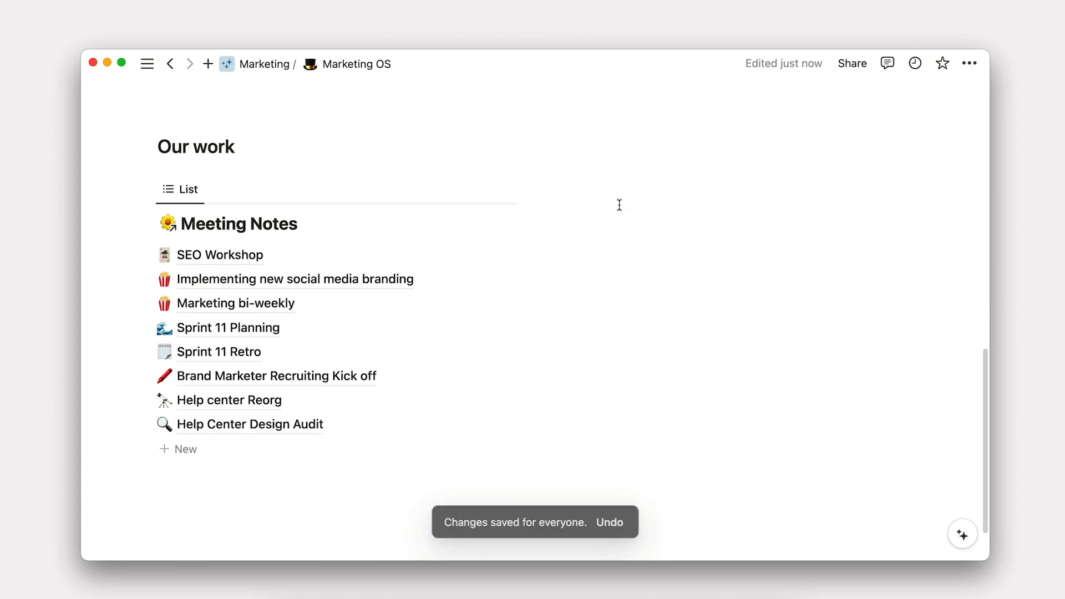
text(/list)
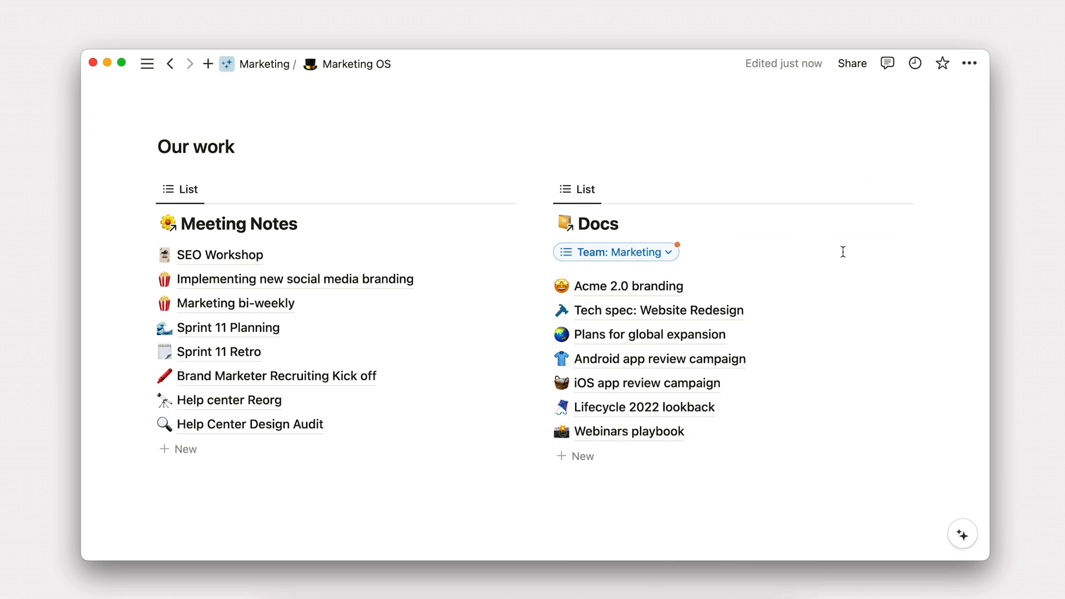
- Insert a linked Marketing Projects view copying the existing Timeline, below the two lists
scroll(down, 3)
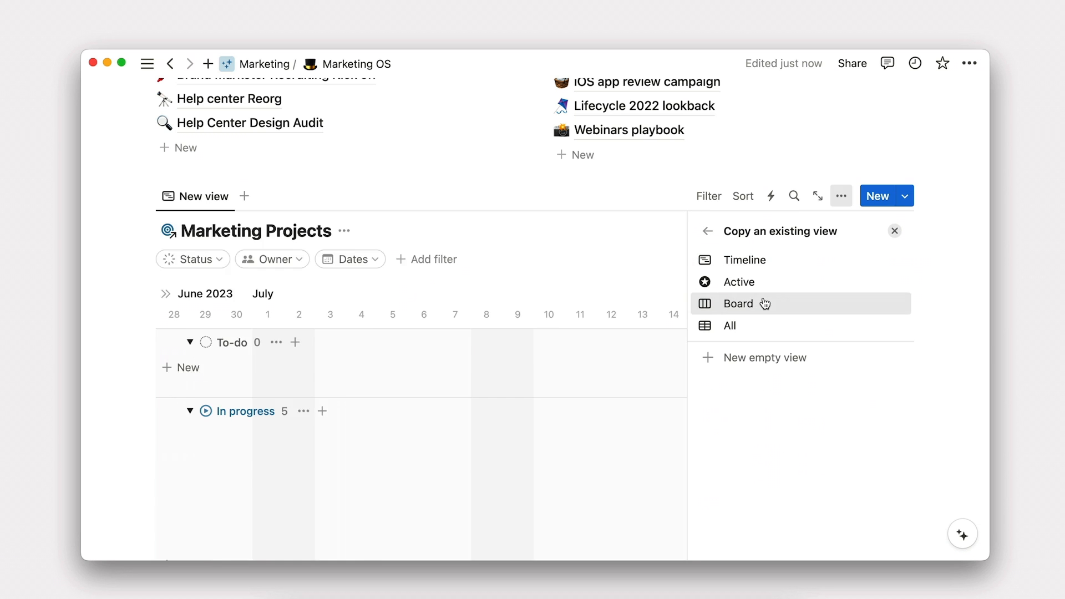
click(749, 259)
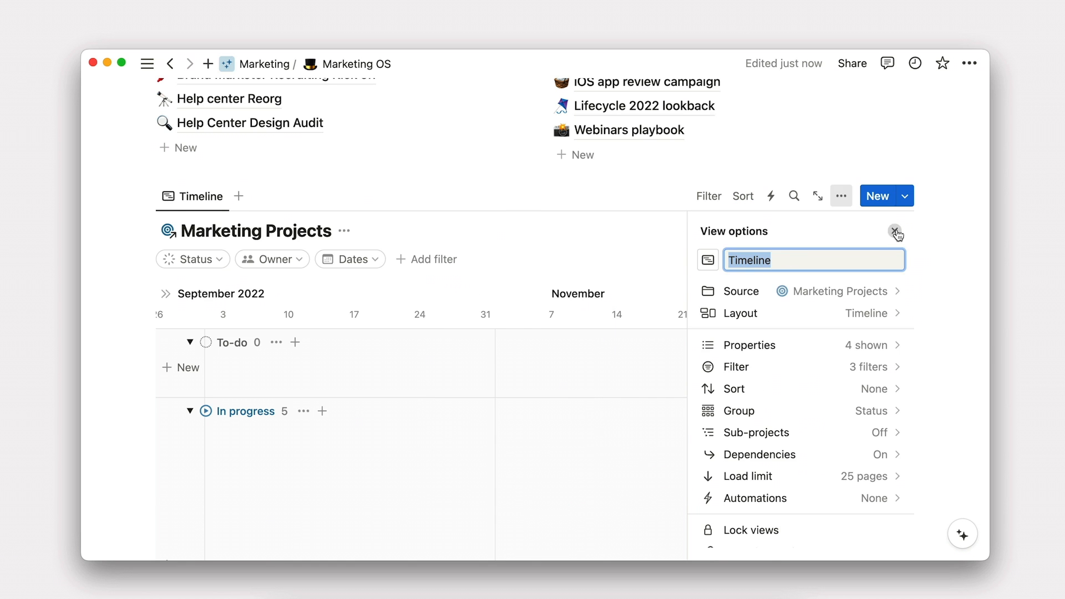
click(896, 232)
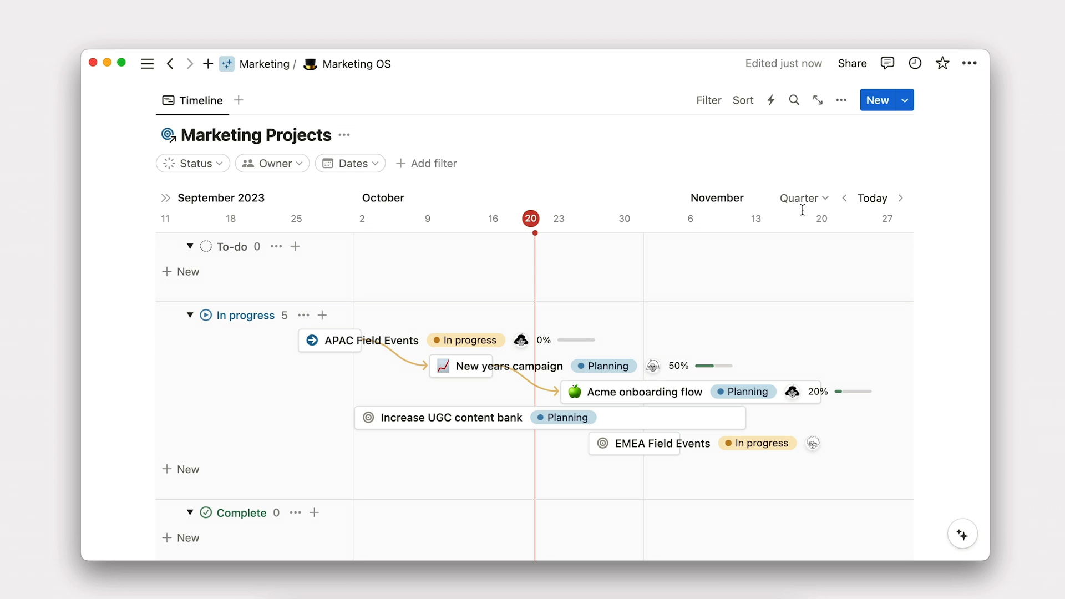